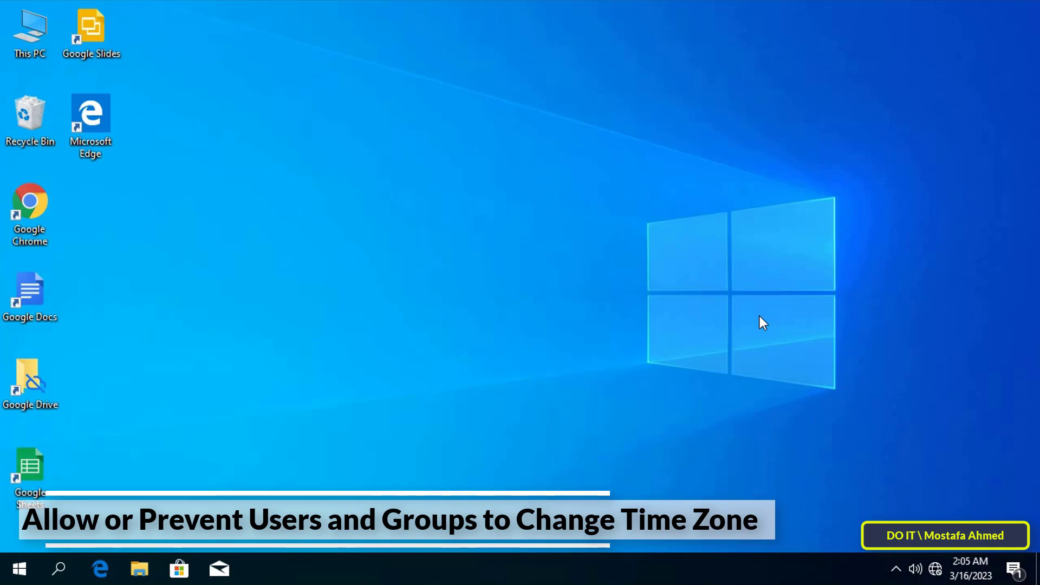
mouse_move(753, 331)
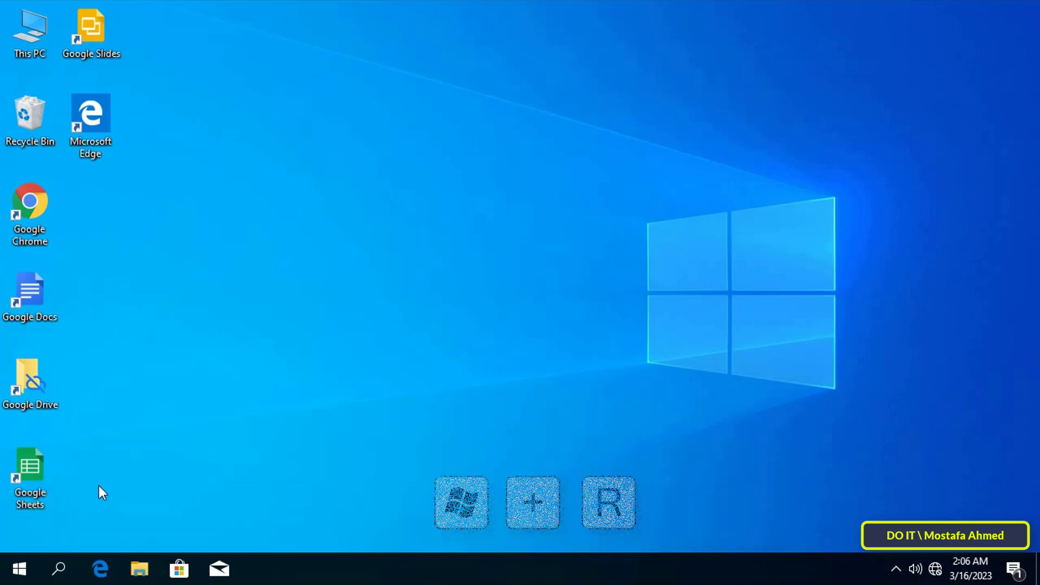
Step: Run secpol.msc from the Run dialog to launch the Local Security Policy console
key(Win+r)
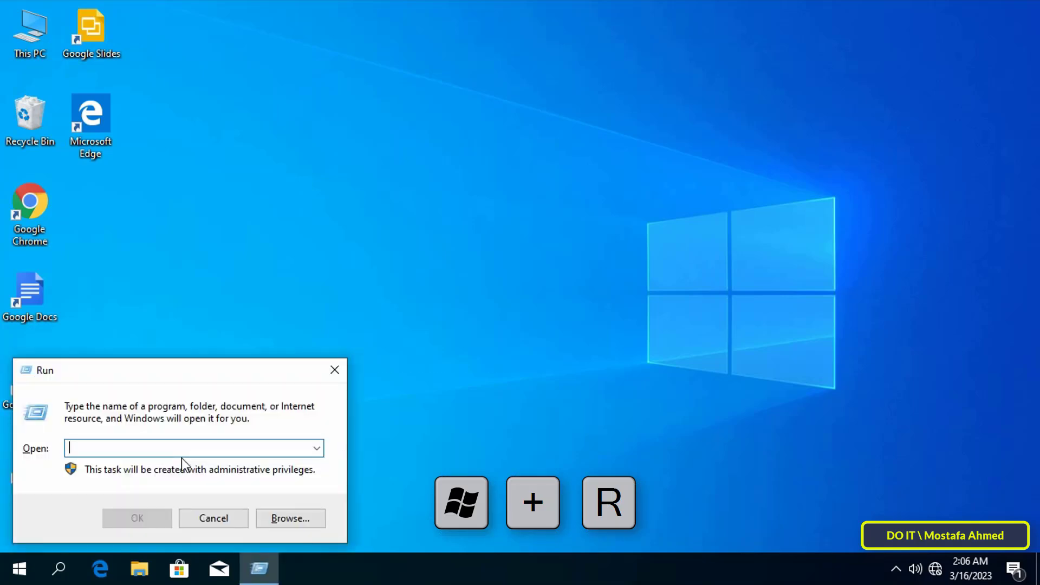
text(sec)
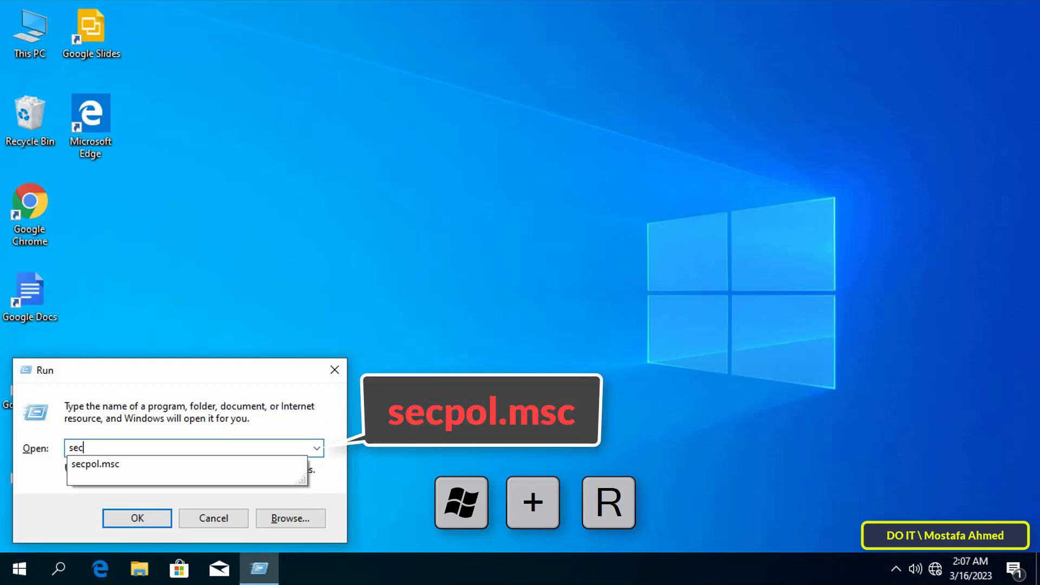
text(pol.msc)
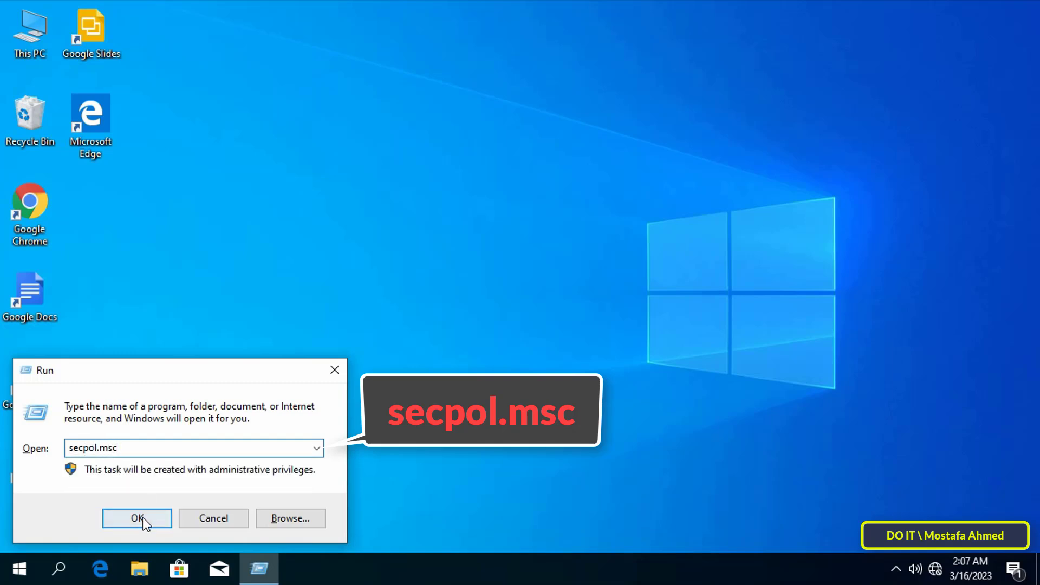
click(137, 518)
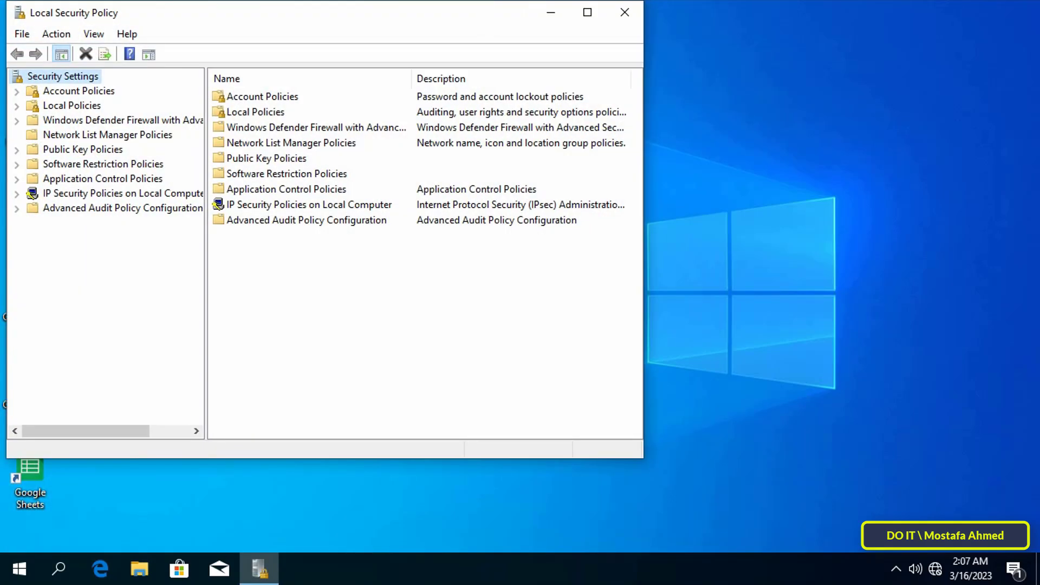
Step: Maximize the console and select 'Change the time zone' under Local Policies > User Rights Assignment
click(586, 12)
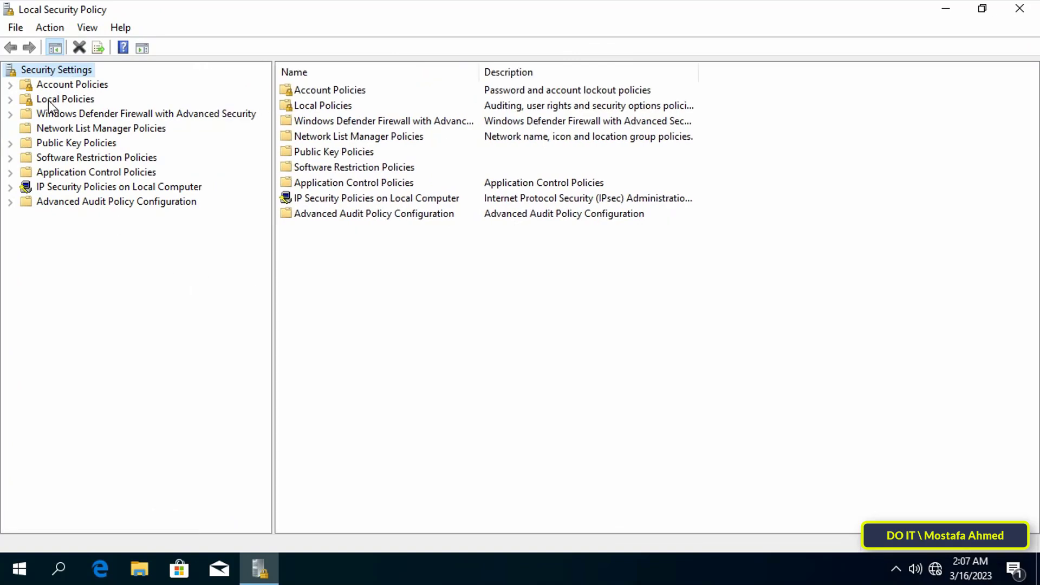
click(64, 99)
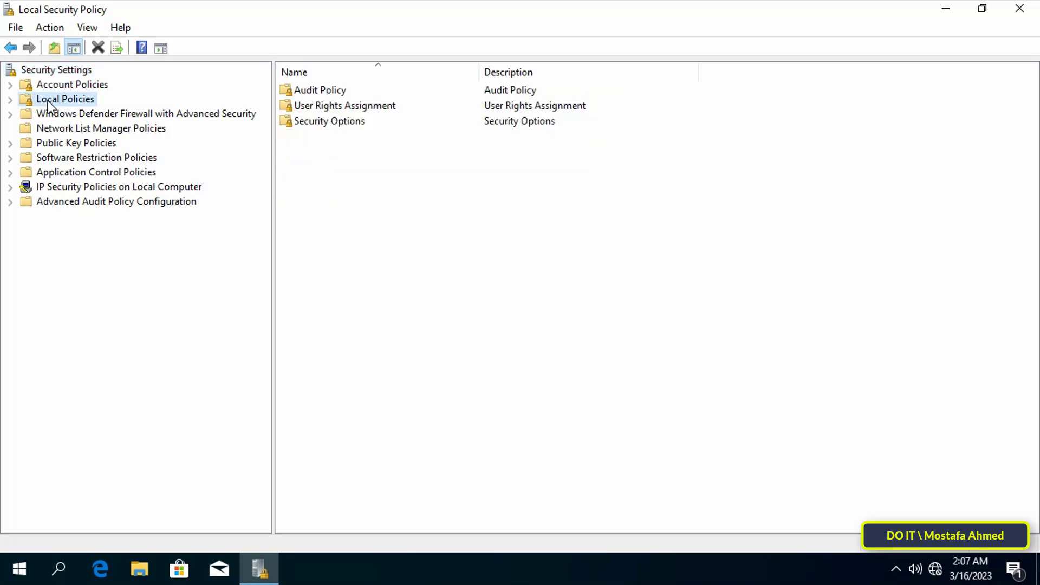
click(11, 98)
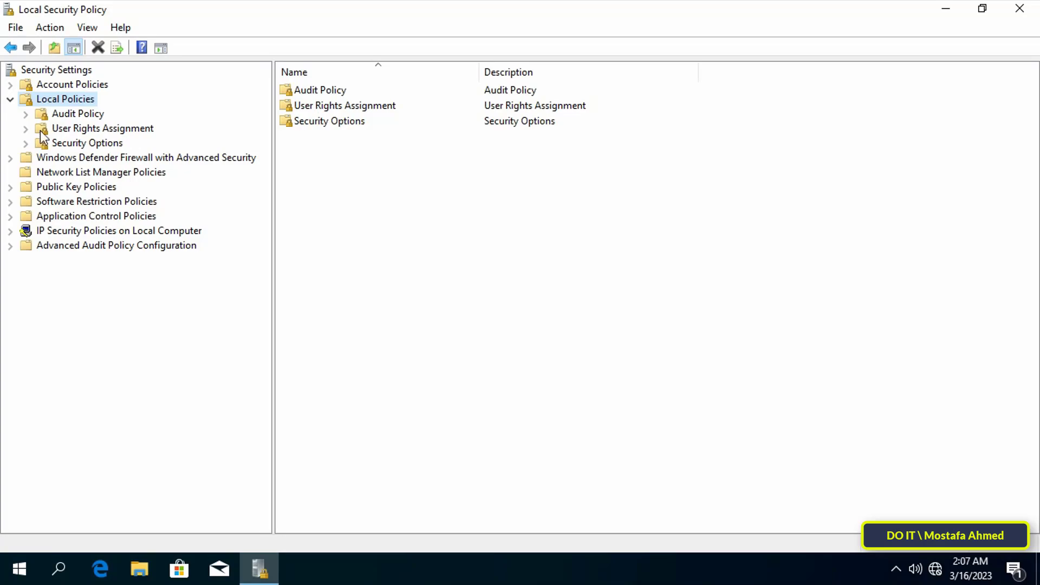
click(103, 128)
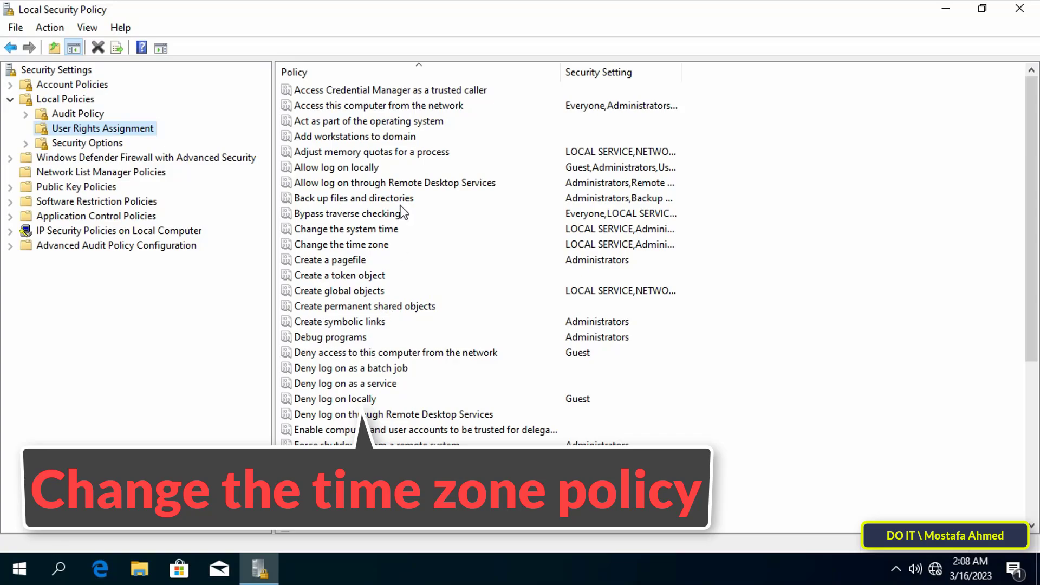
click(341, 243)
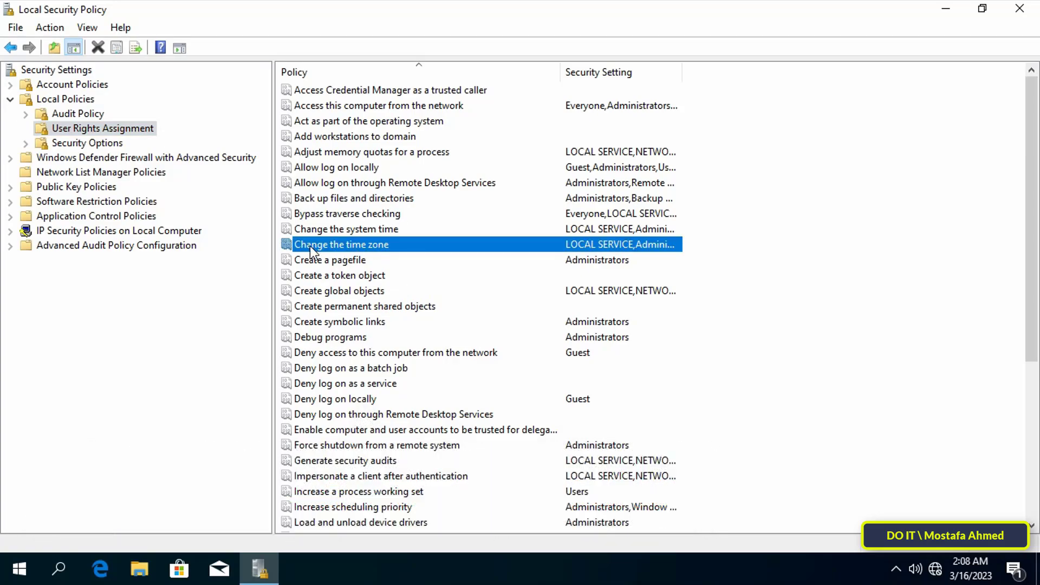
Step: From the policy's properties, start adding an account with all object types included and advanced search
double_click(341, 244)
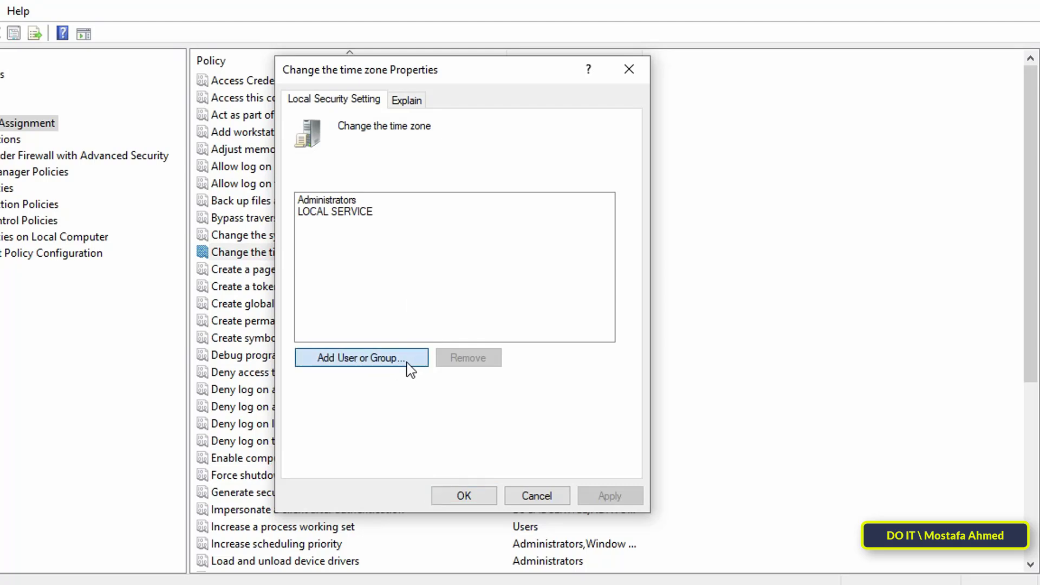
click(361, 358)
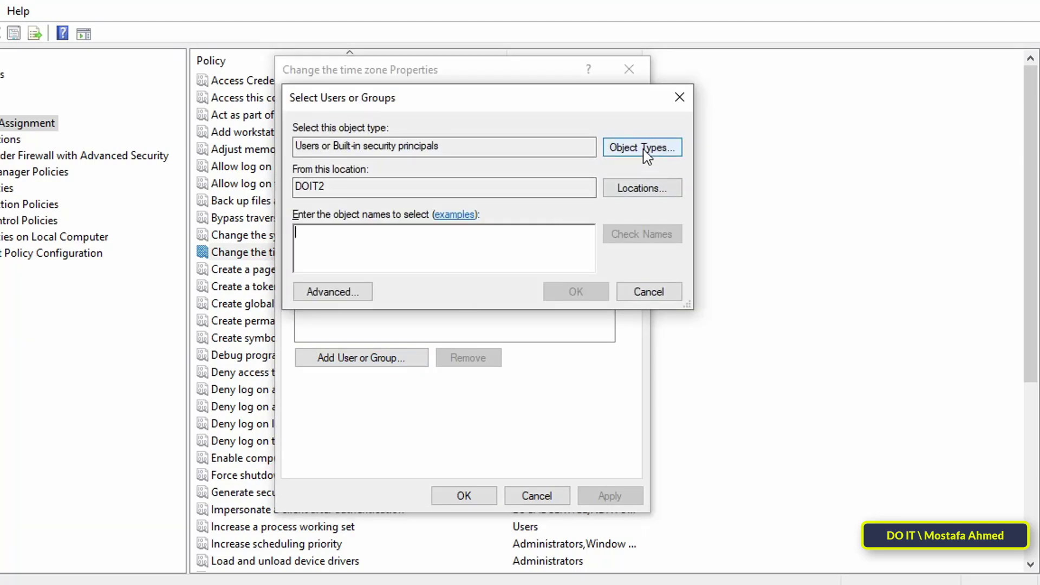
click(640, 148)
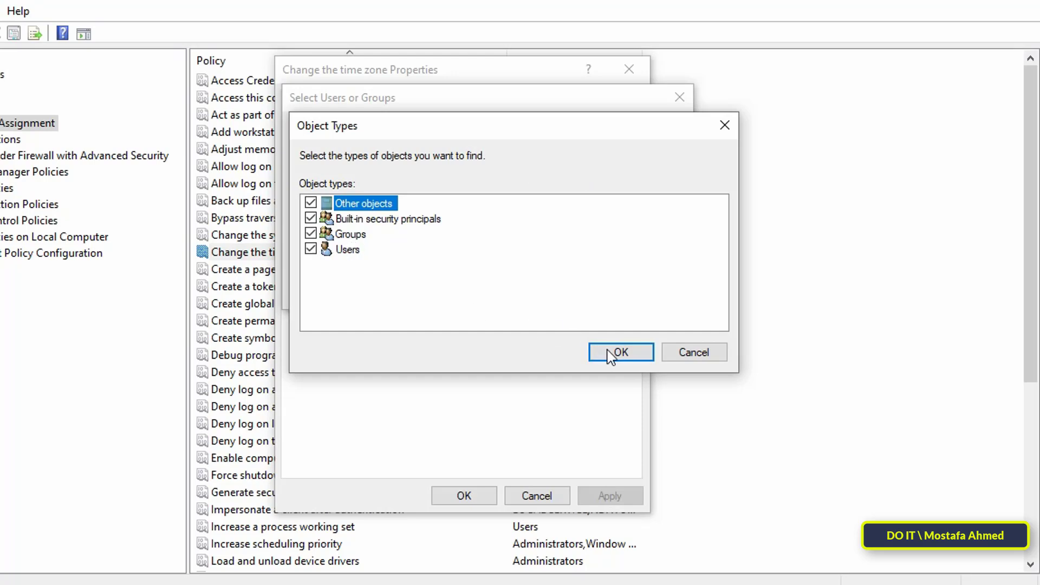
click(619, 351)
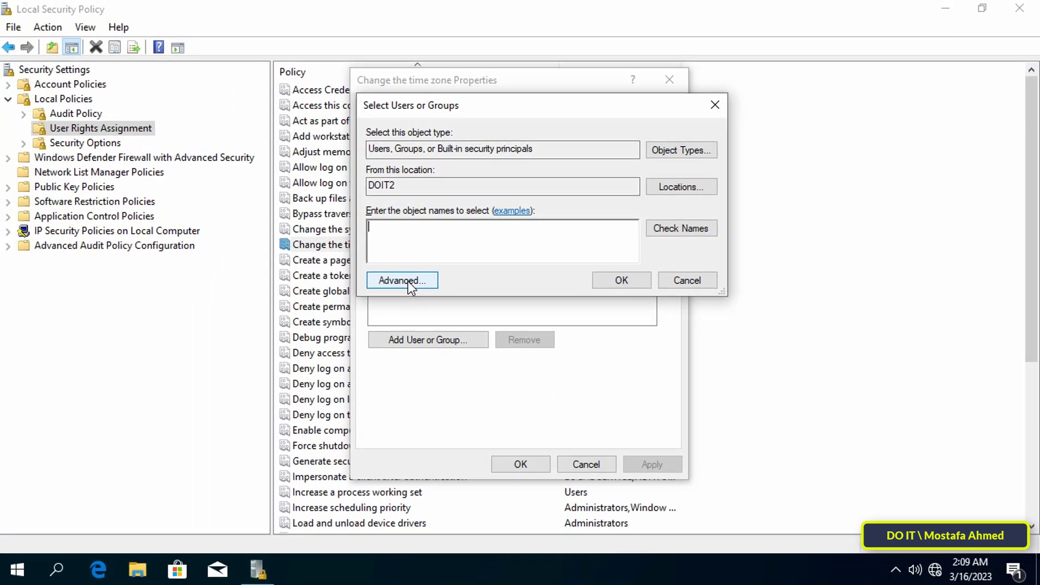
click(401, 280)
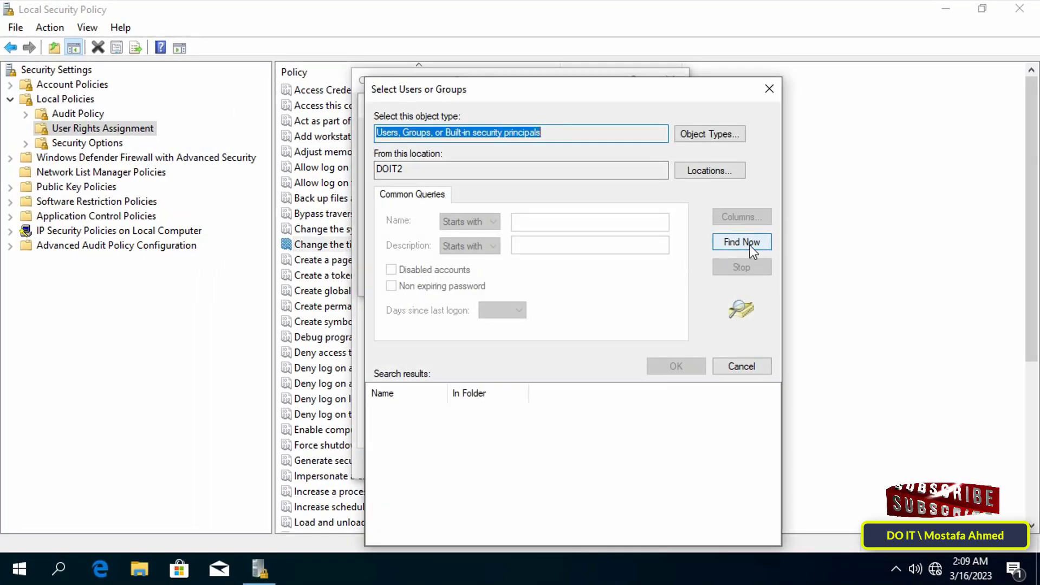
Step: Find and add the Users group to Change the time zone and apply the change
click(741, 242)
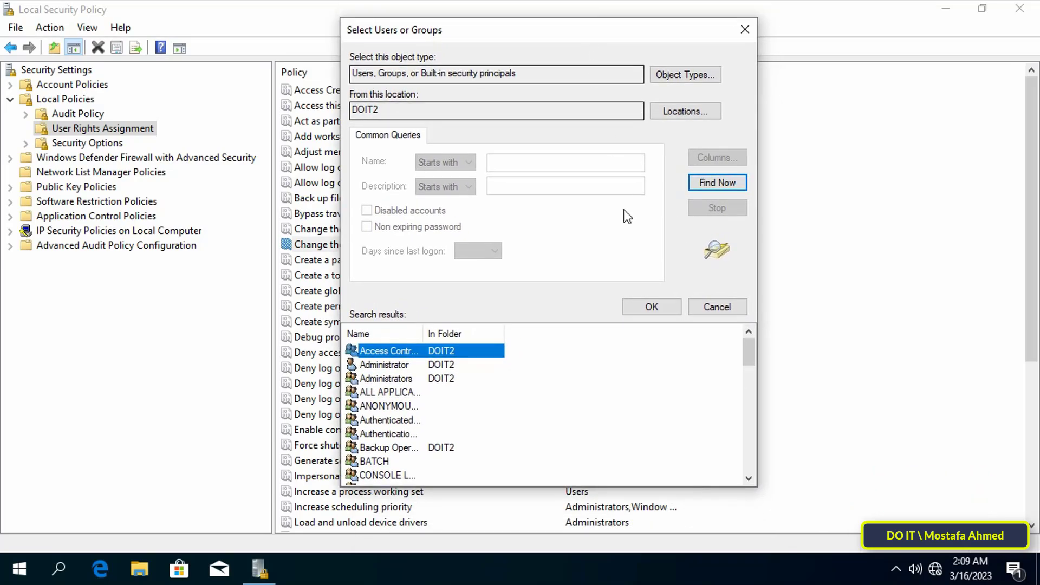
mouse_move(680, 437)
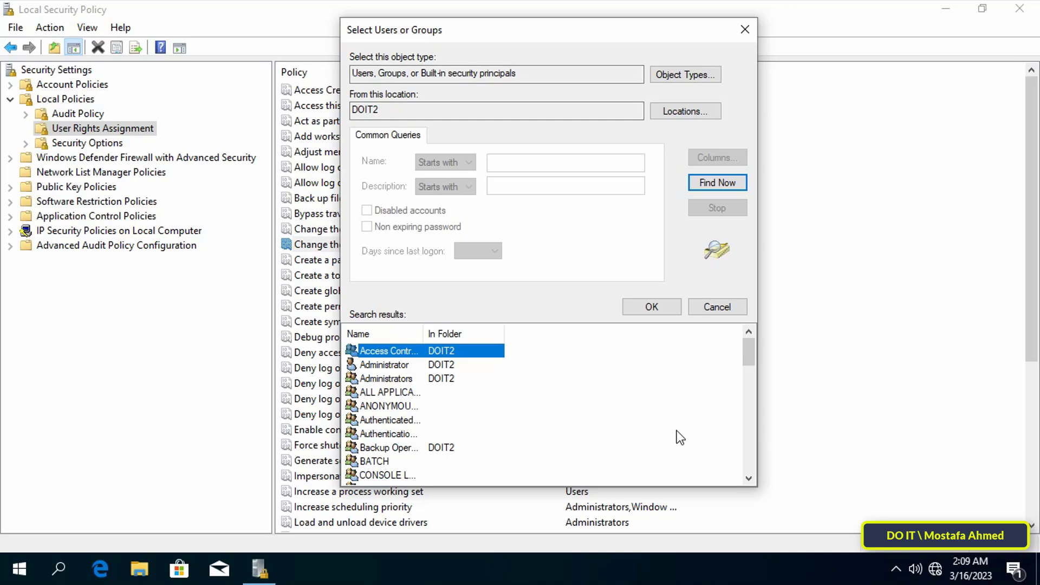
scroll(down, 3)
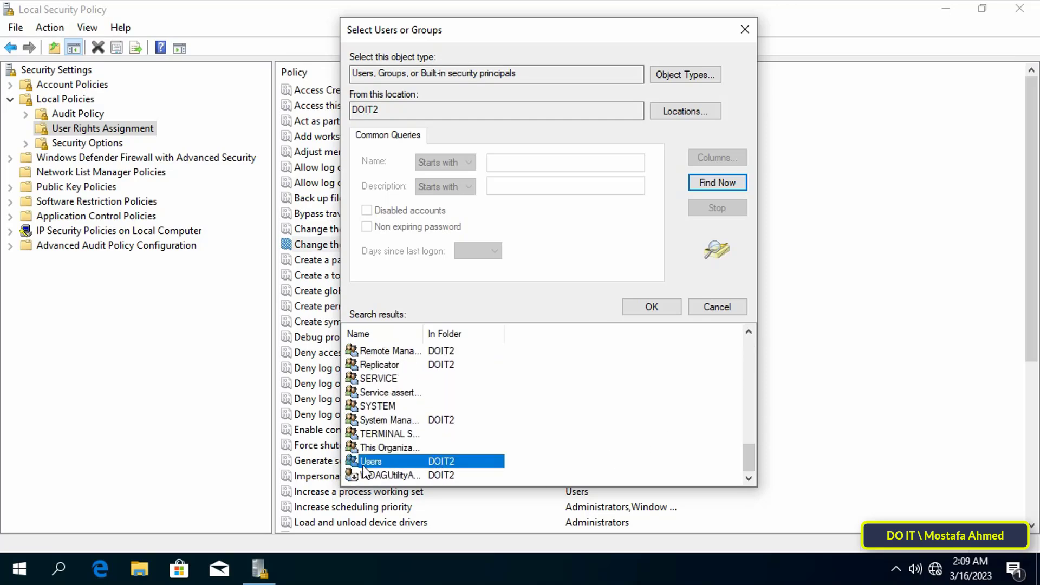
mouse_move(390, 471)
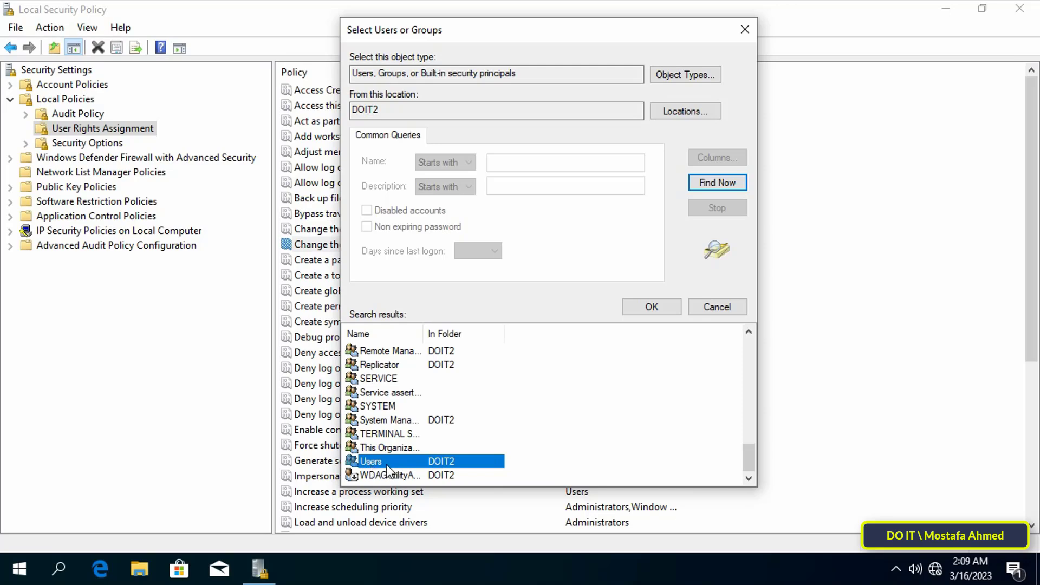
click(650, 306)
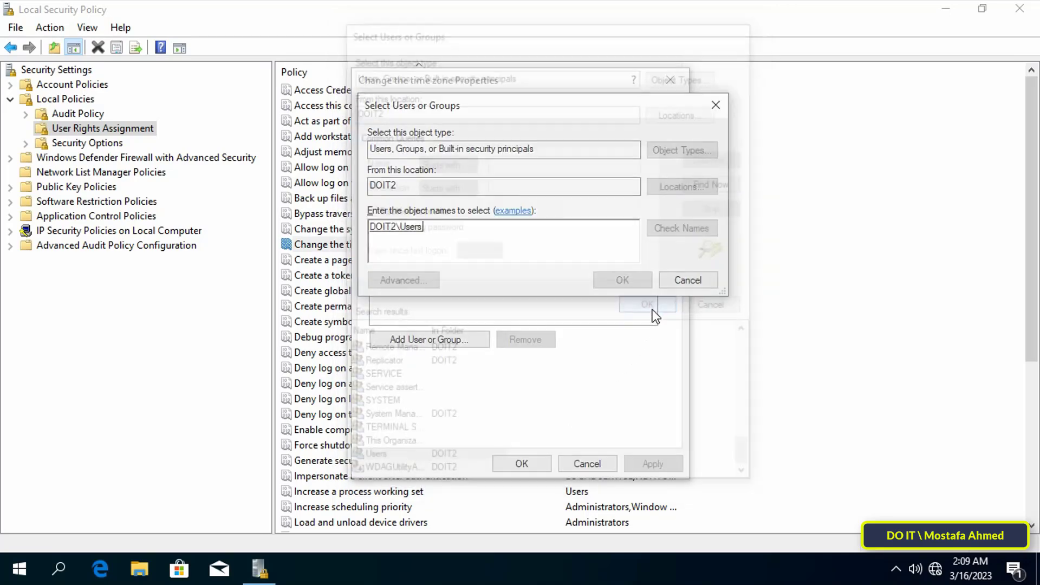
click(621, 280)
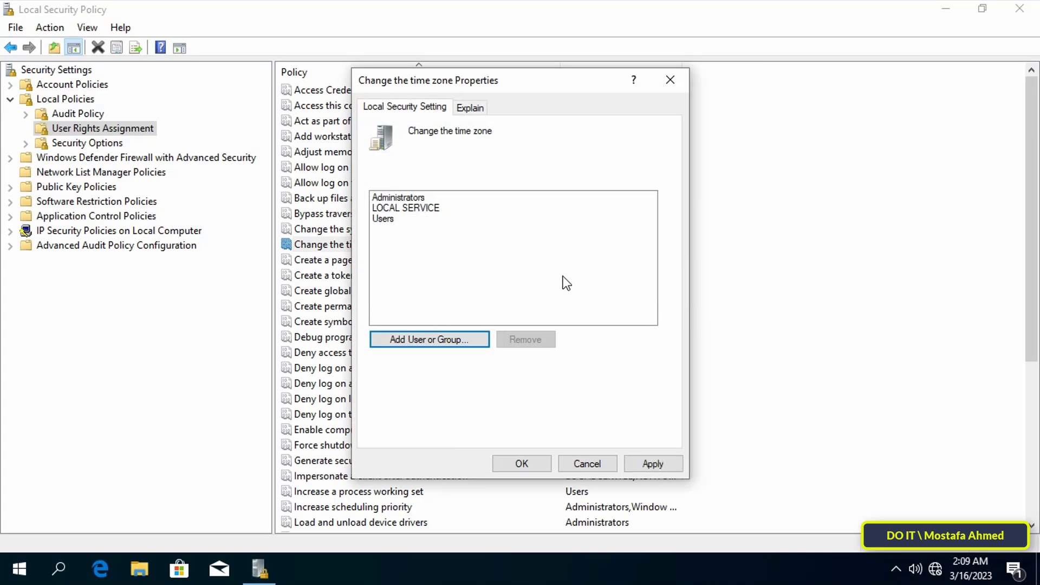
click(383, 218)
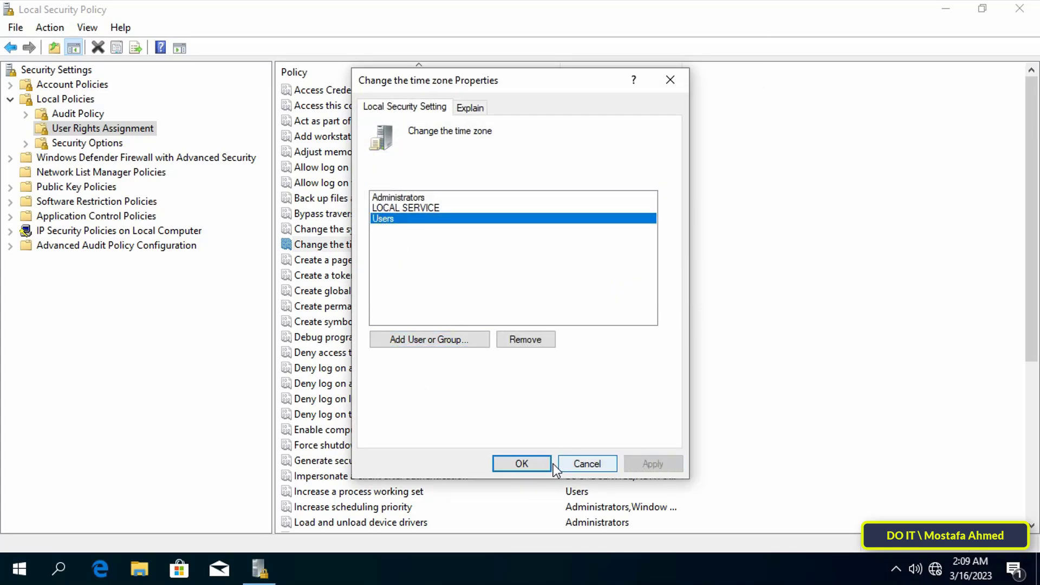
mouse_move(335, 312)
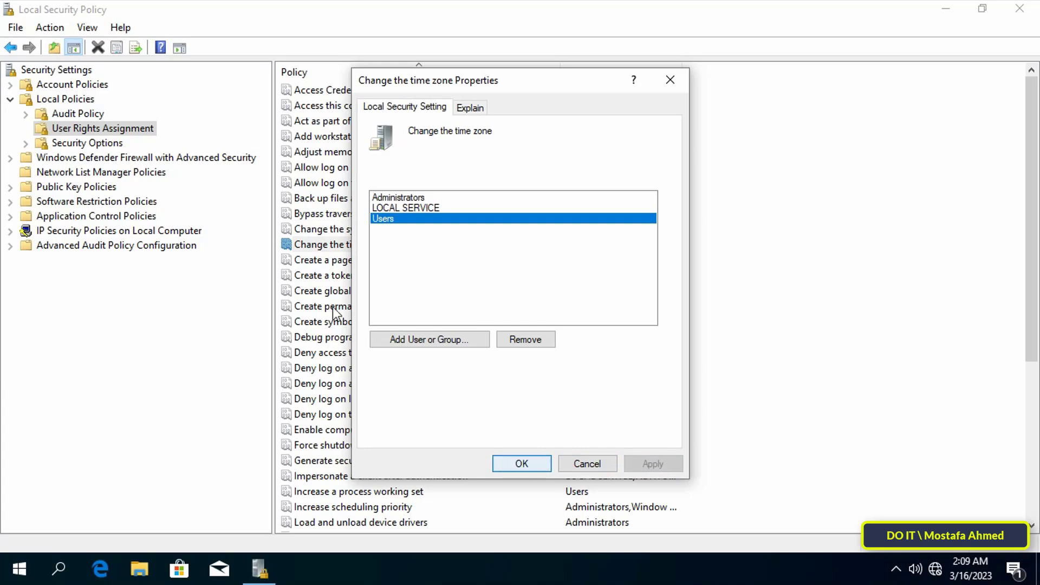
Step: Find and add the DO IT account to Change the time zone as well
click(429, 339)
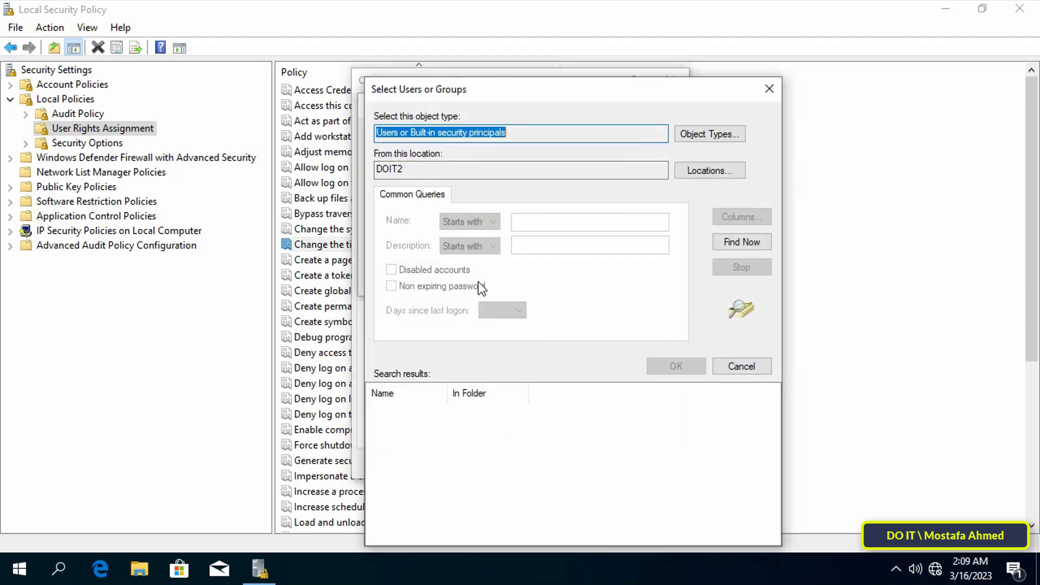
click(741, 242)
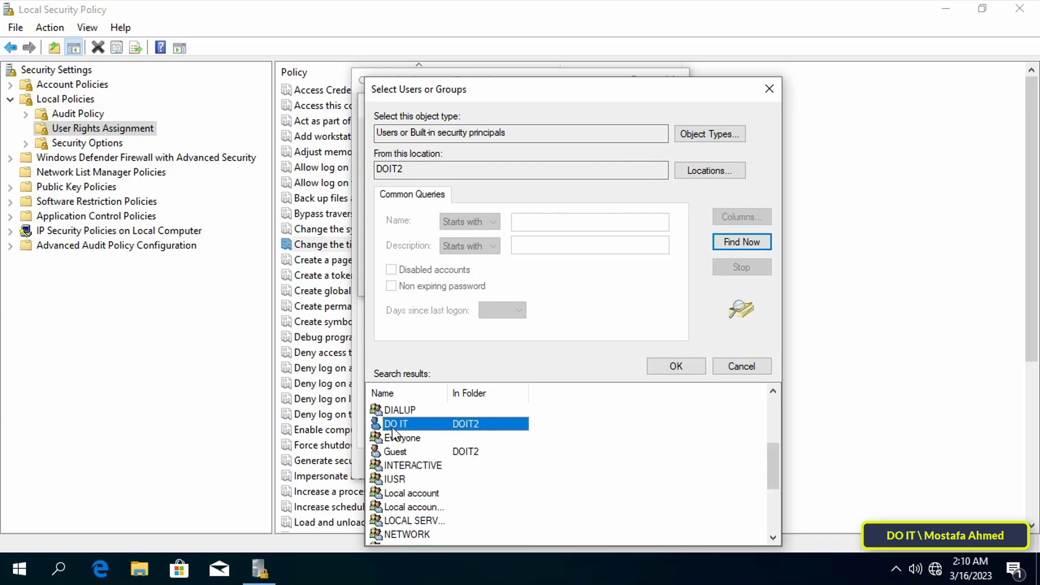
click(675, 366)
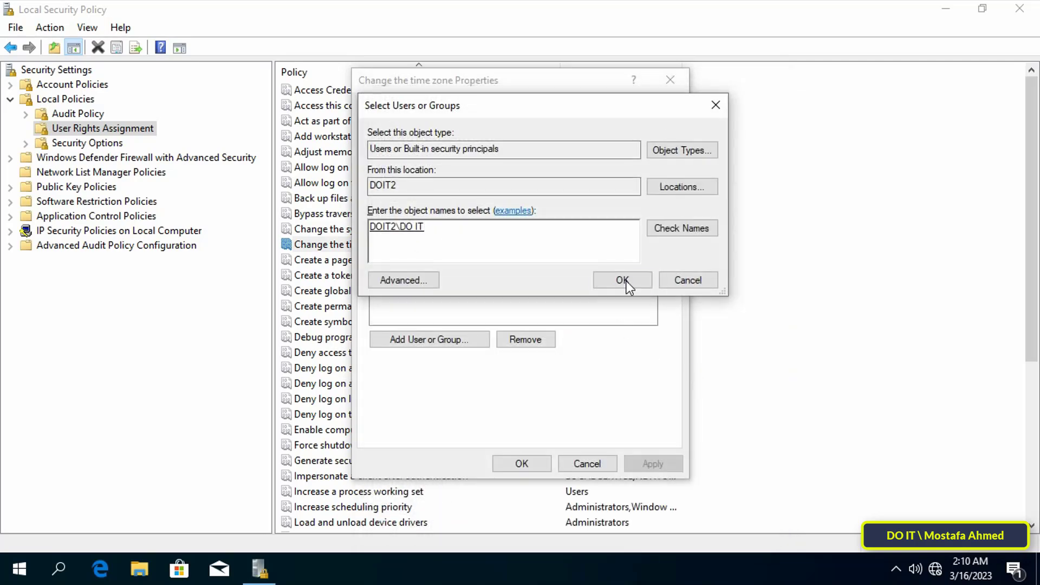
click(620, 280)
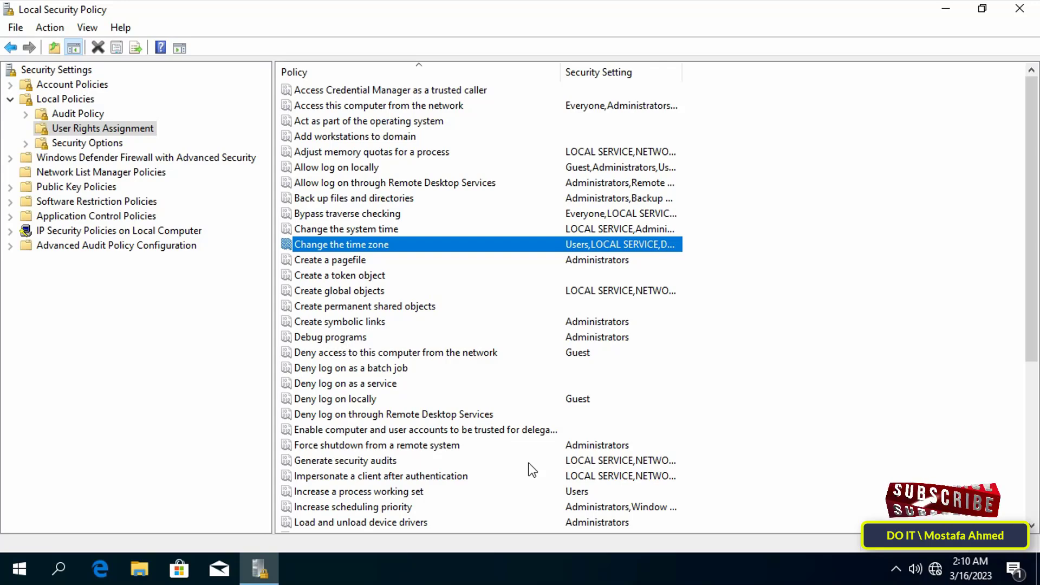
mouse_move(421, 270)
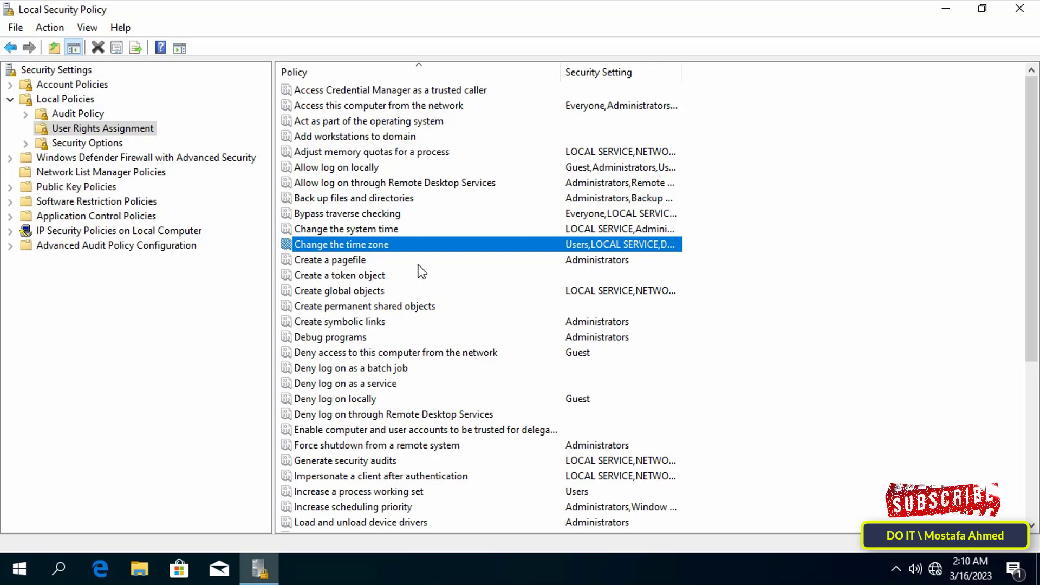
Step: Remove DO IT and Users from the policy, save it, and close the console
double_click(341, 243)
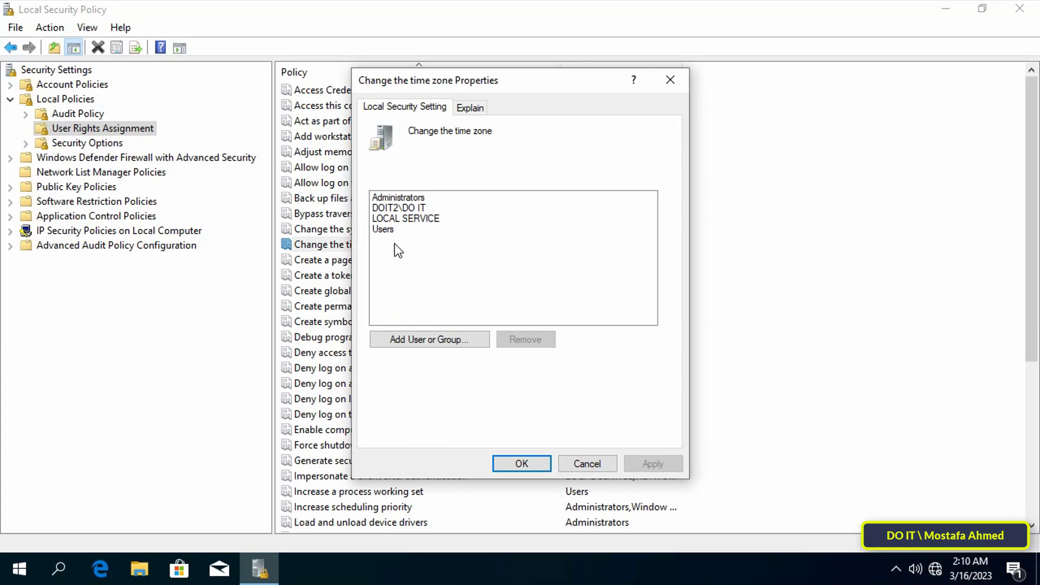
click(398, 208)
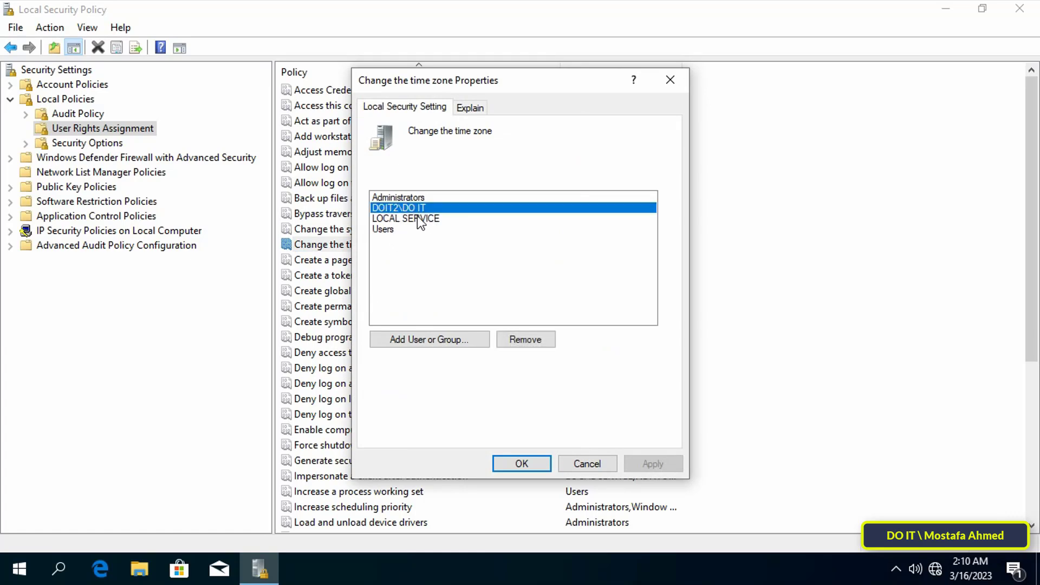
click(524, 339)
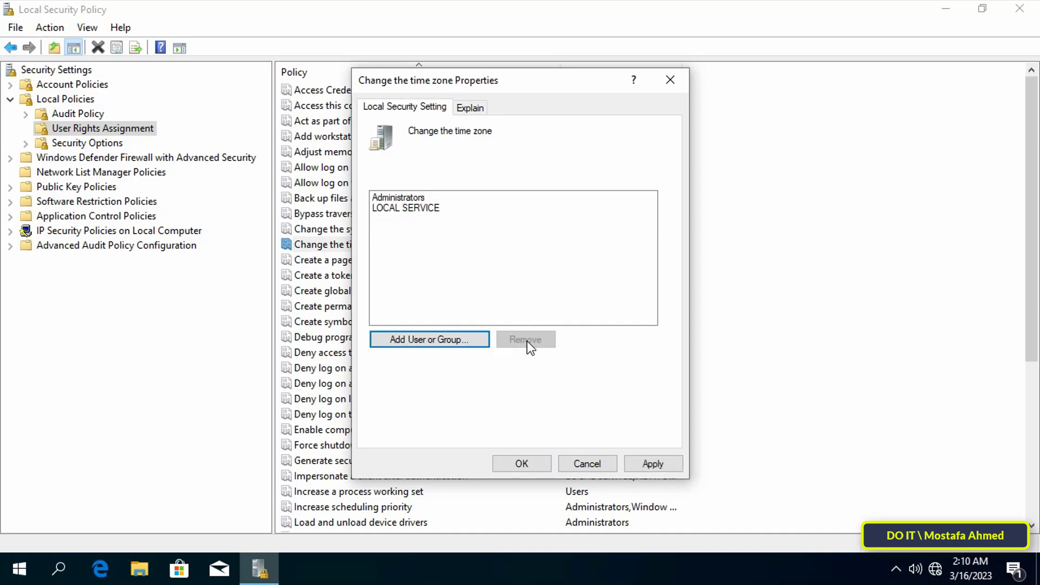
click(521, 463)
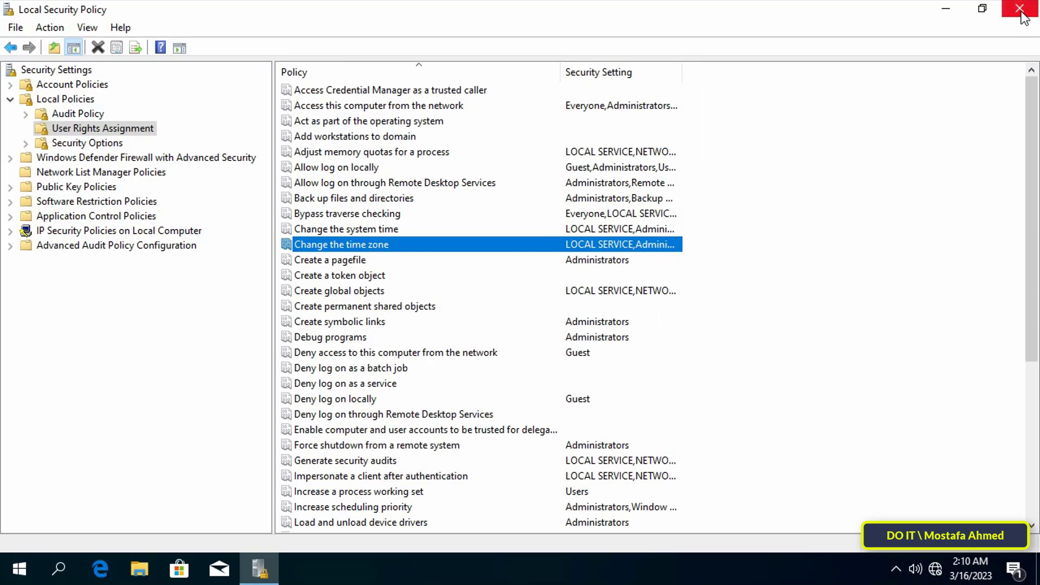
mouse_move(1022, 13)
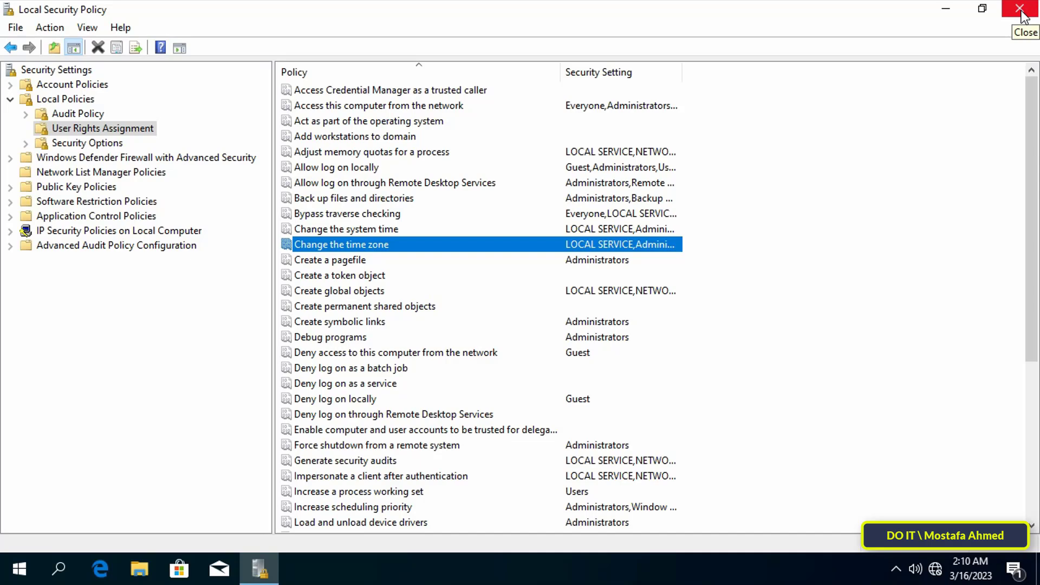
mouse_move(1024, 13)
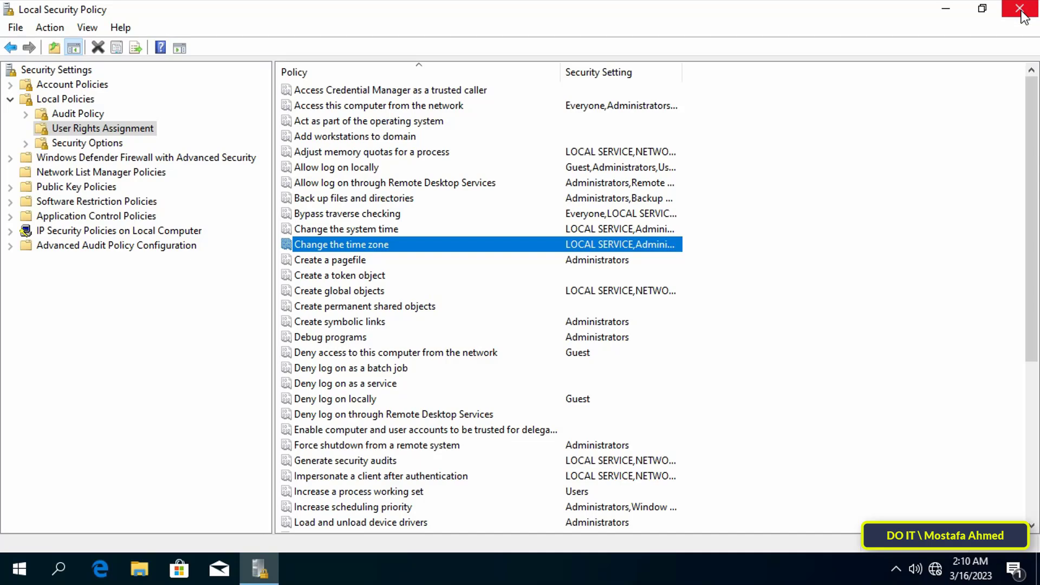
click(1024, 10)
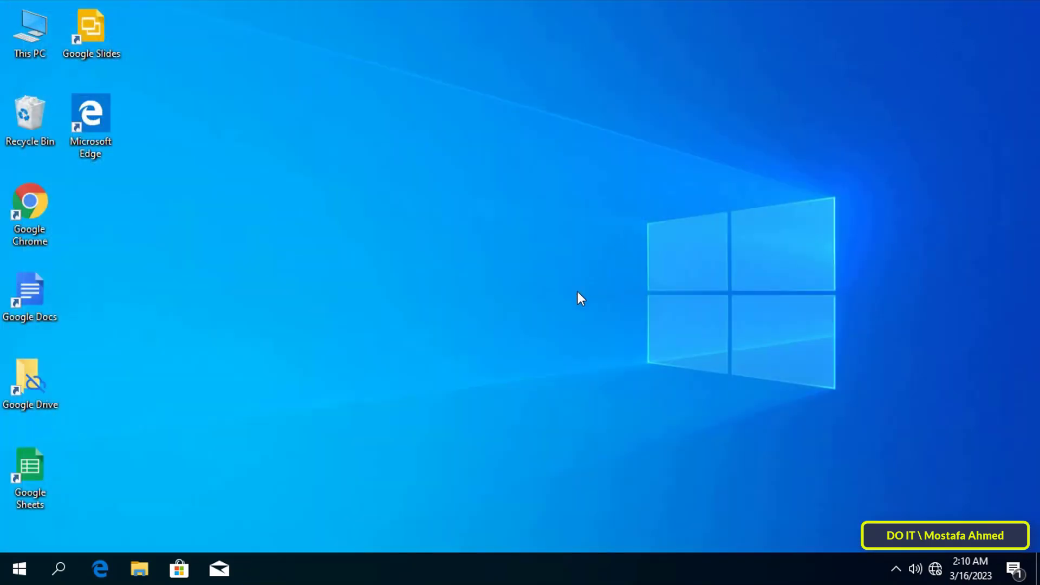
mouse_move(568, 308)
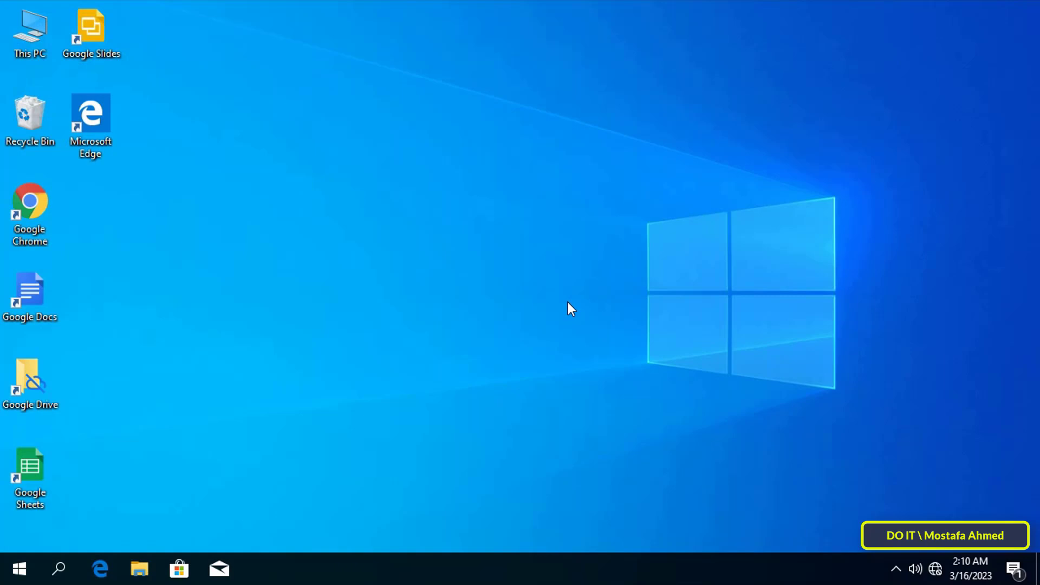